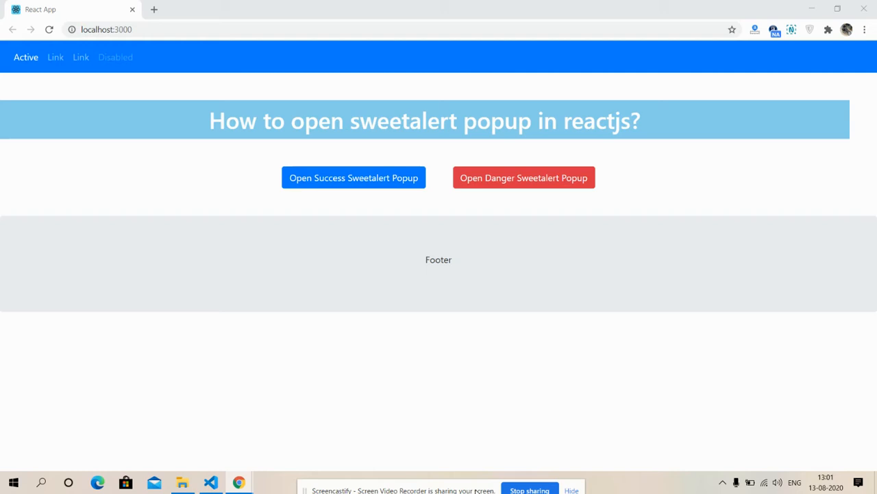
{"action": "mouse_move", "coordinate": [374, 444]}
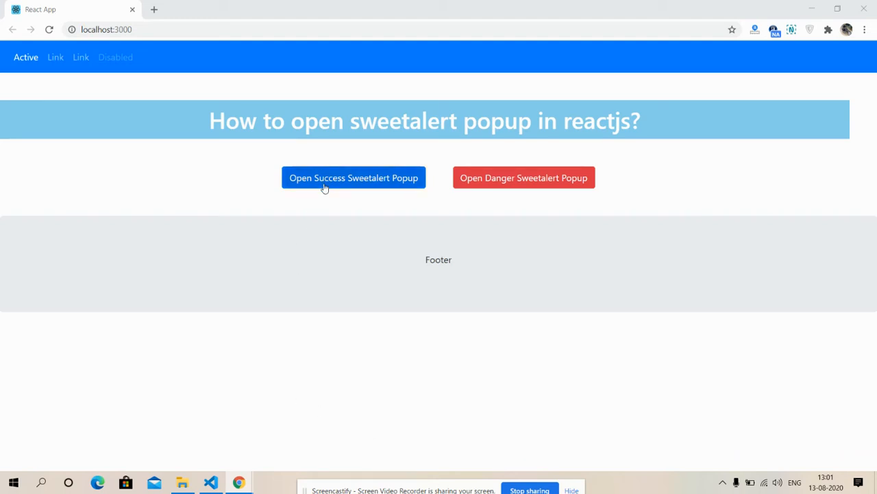
{"action": "mouse_move", "coordinate": [386, 194]}
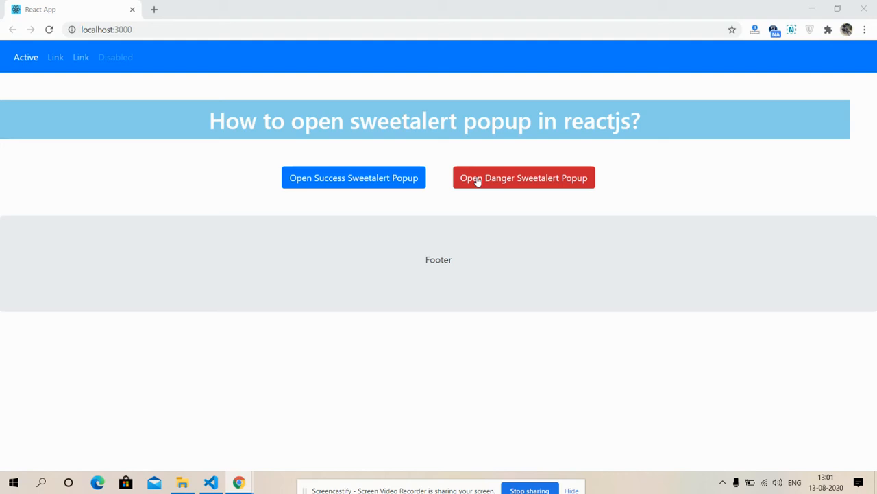
{"action": "mouse_move", "coordinate": [425, 185]}
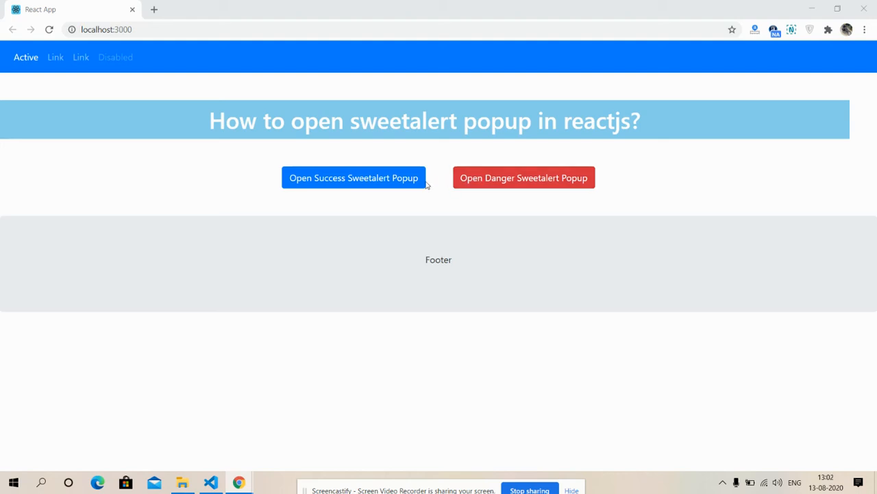
{"action": "left_click", "coordinate": [354, 178]}
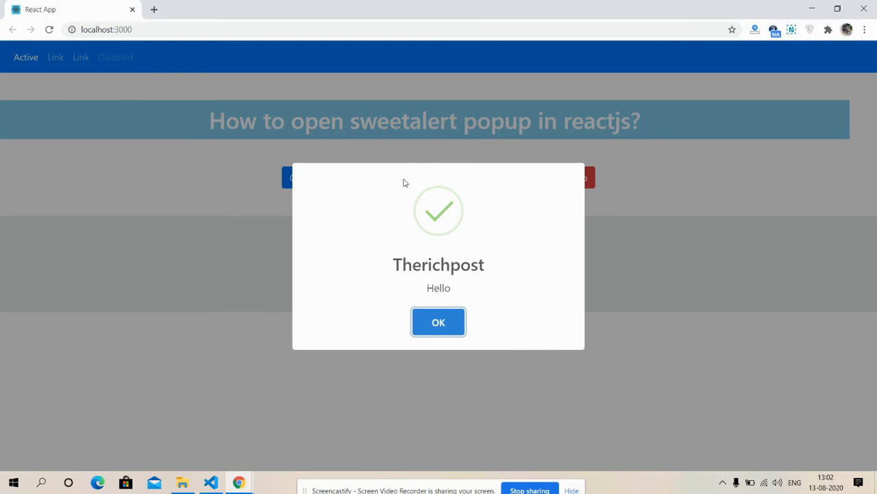
{"action": "left_click", "coordinate": [439, 322]}
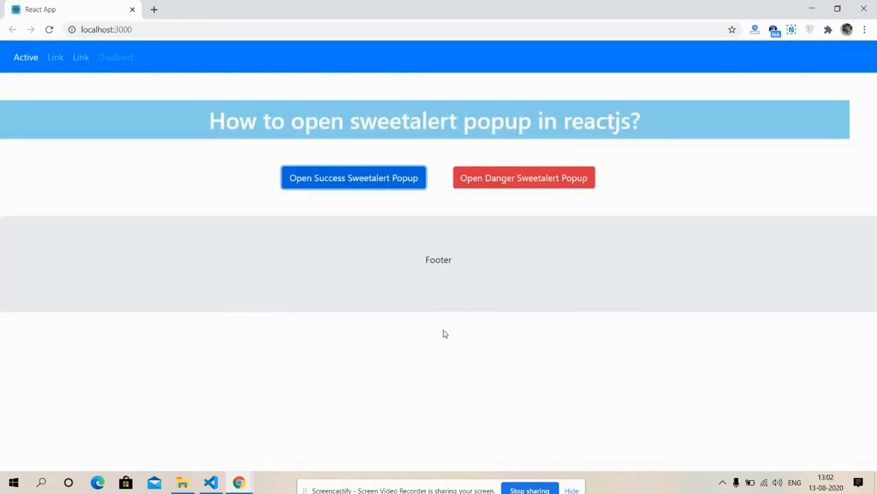
{"action": "left_click", "coordinate": [524, 179]}
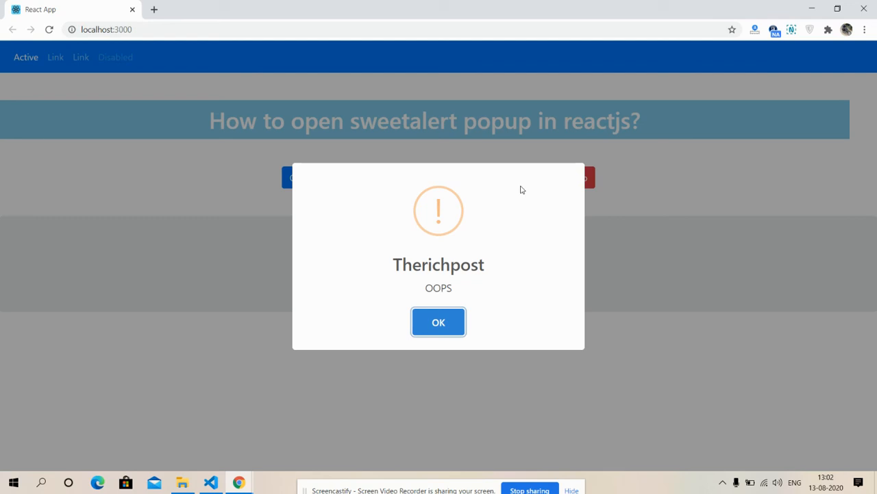
{"action": "left_click", "coordinate": [439, 321]}
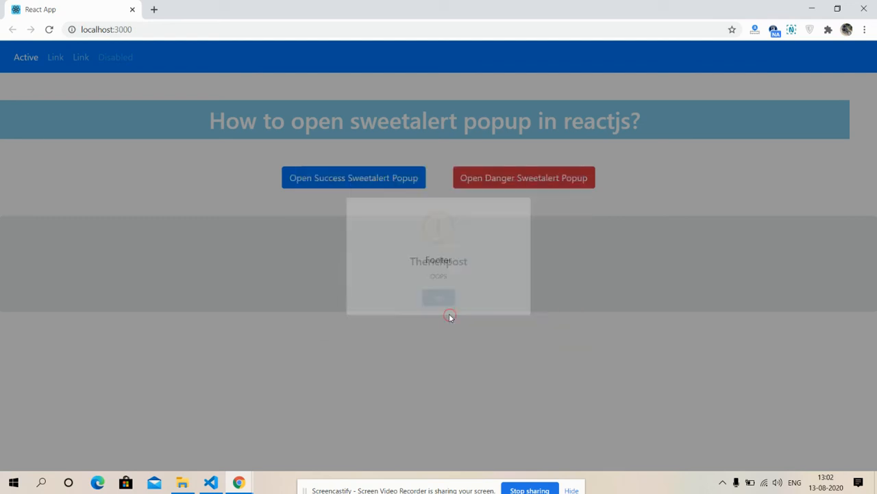
{"action": "left_click", "coordinate": [438, 296]}
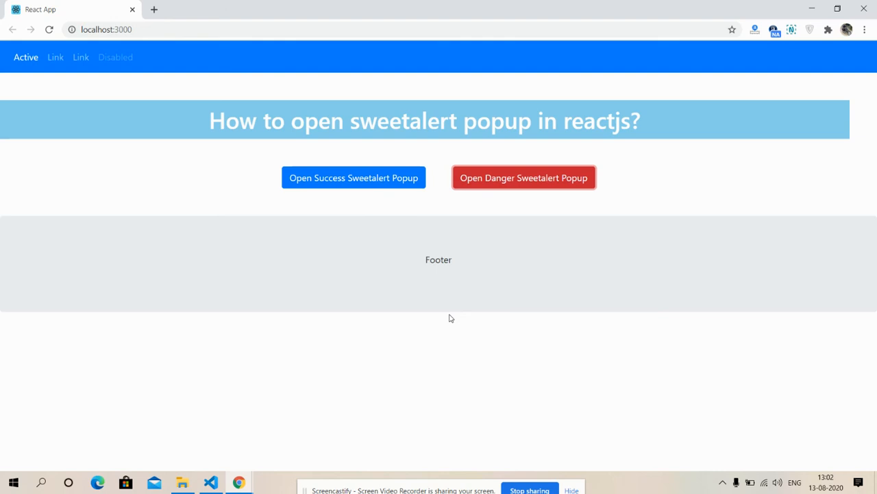